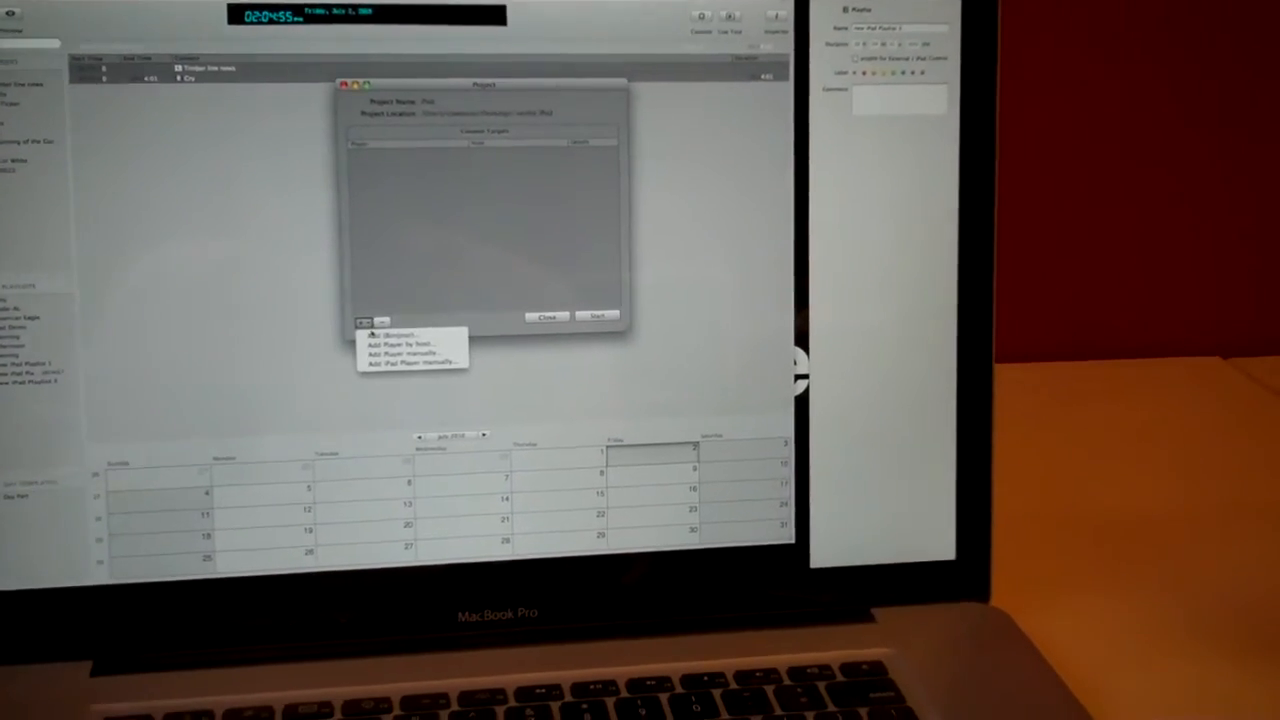
# - Add the iPad found in Players in Local Network as a player in the project
pyautogui.click(398, 344)
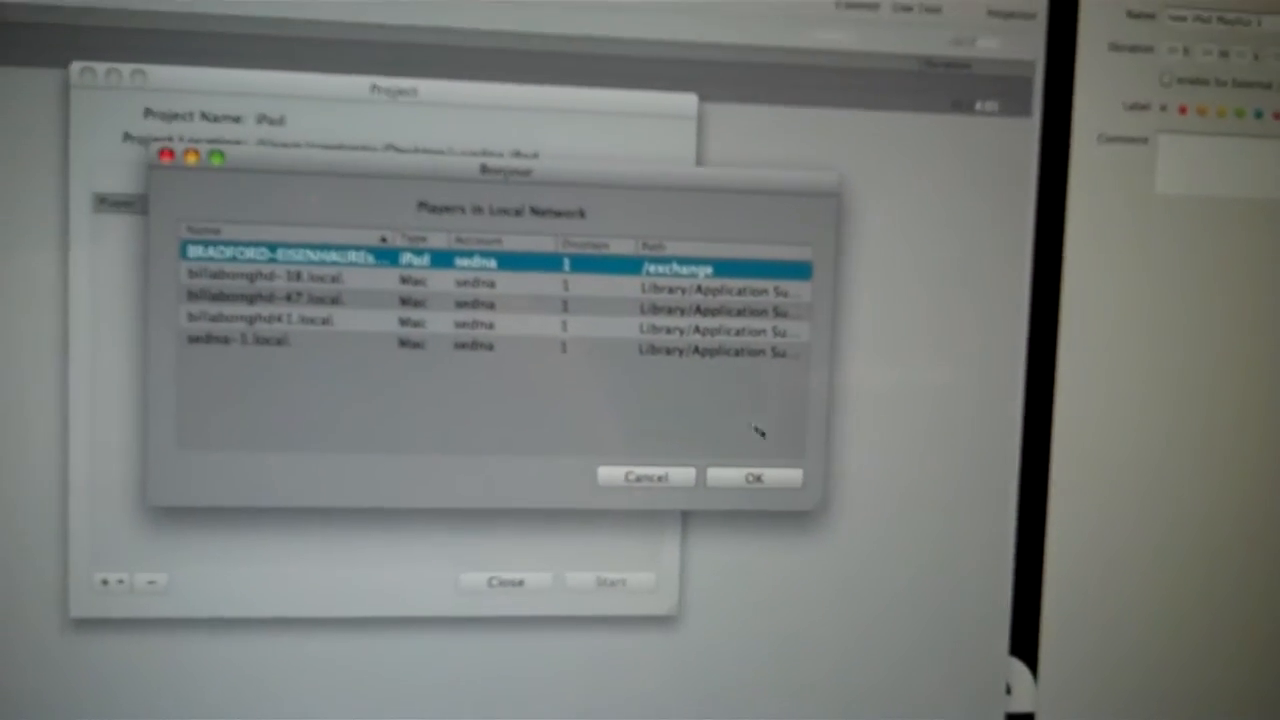
pyautogui.click(754, 476)
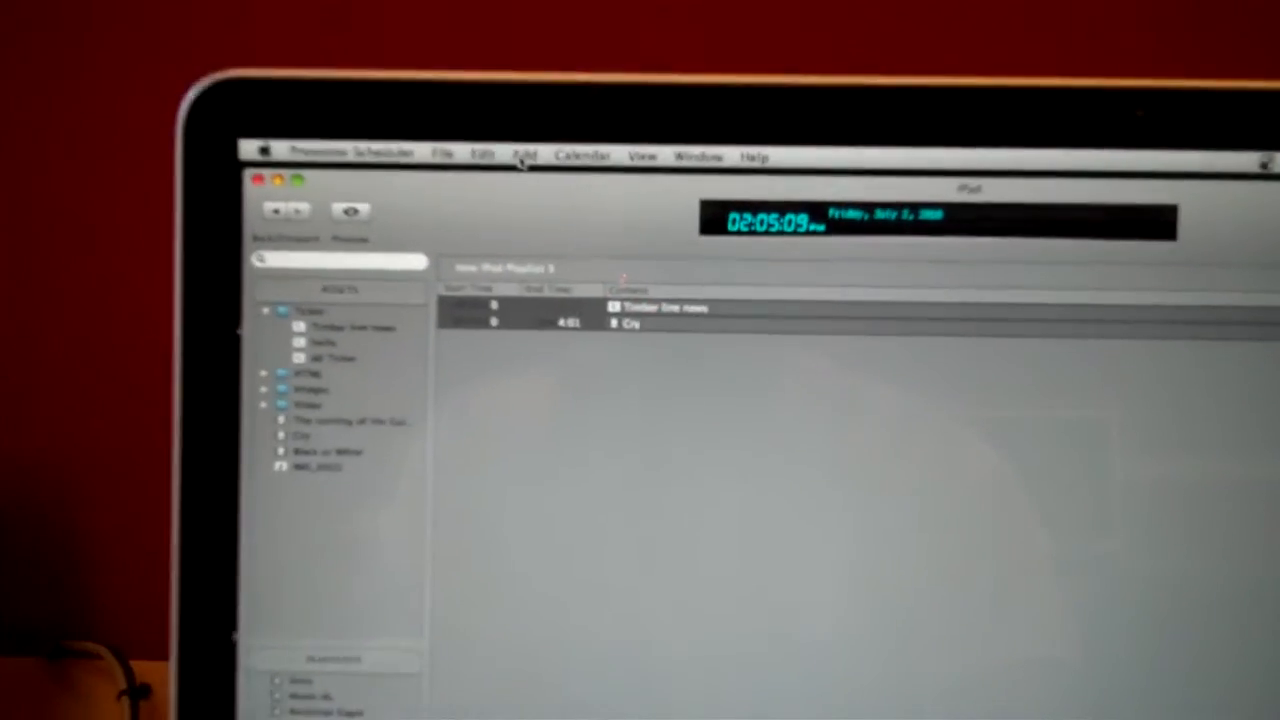
# - Build the iPad Playlist with the Timber line news item followed by a video from Assets
pyautogui.click(524, 156)
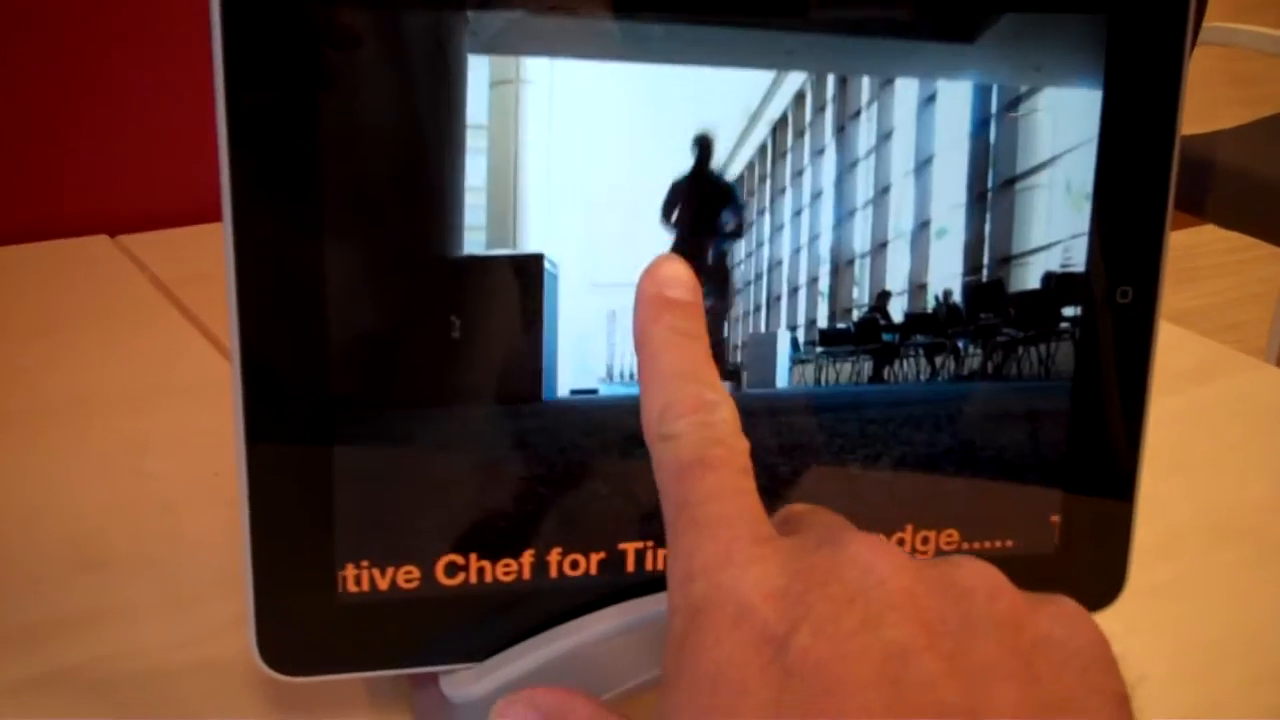
# - From Available Playlists on the iPad, switch playback to the last playlist listed
pyautogui.click(660, 290)
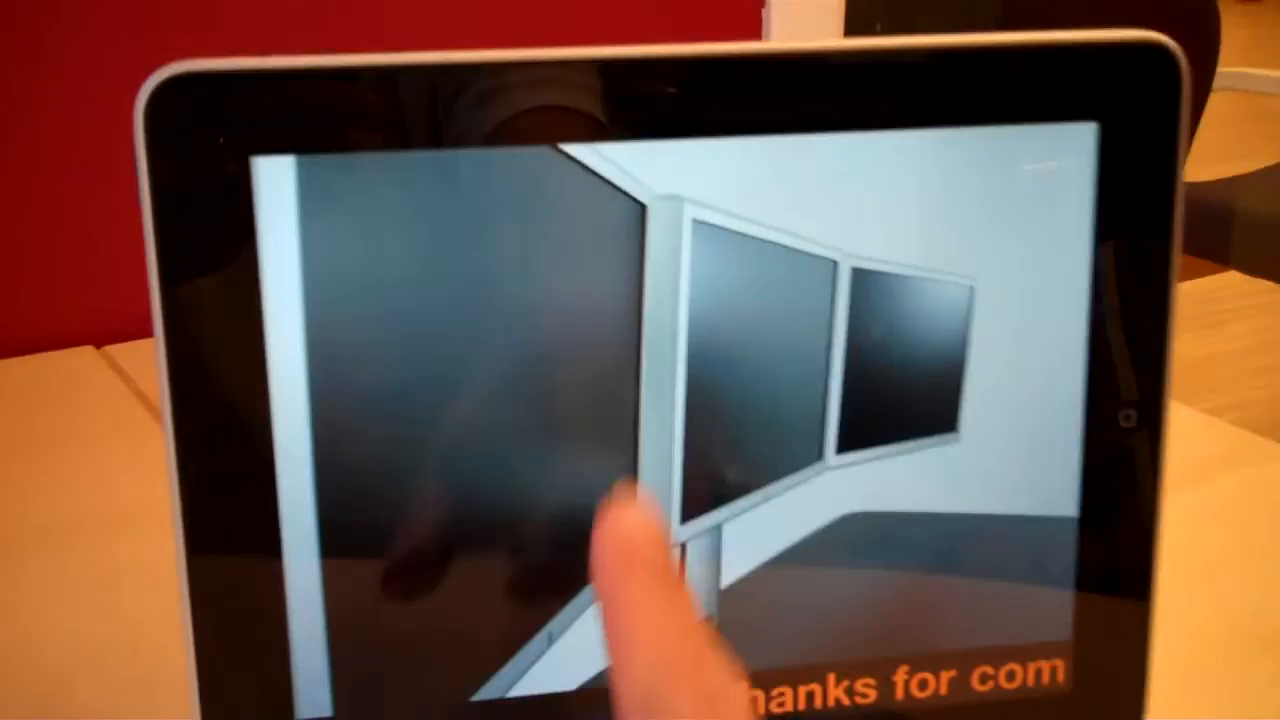
pyautogui.click(620, 540)
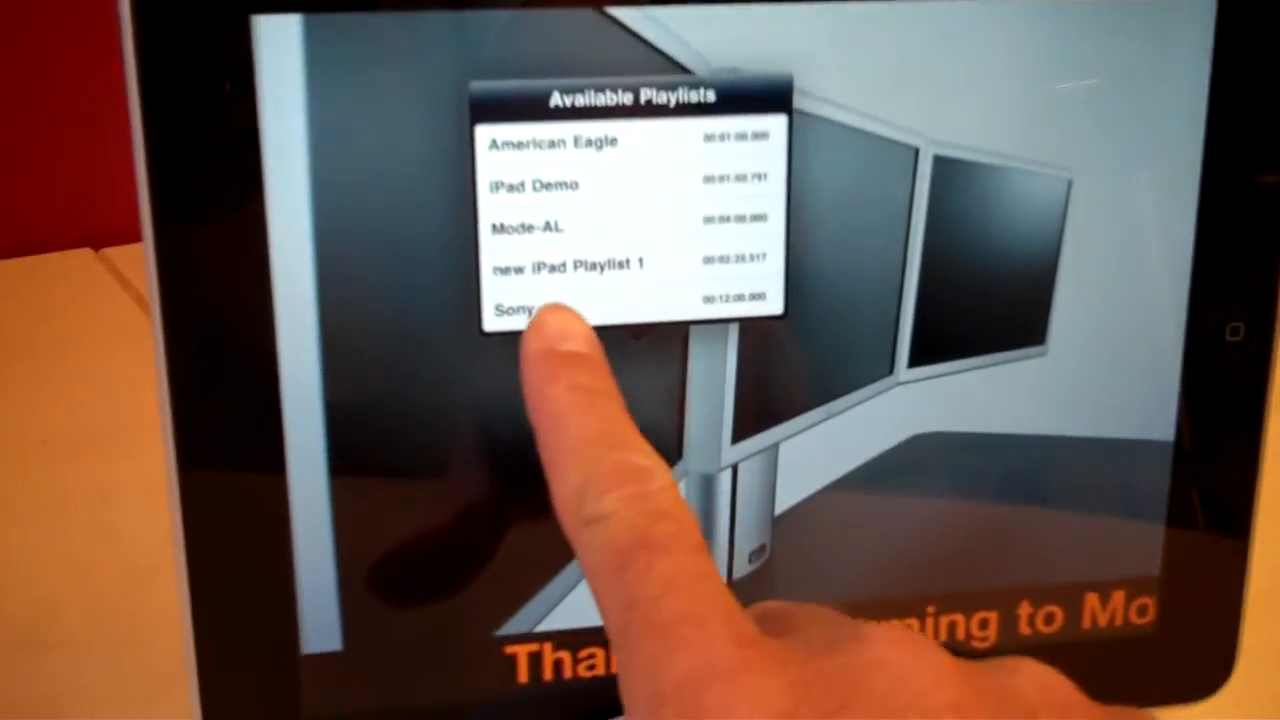
pyautogui.click(540, 310)
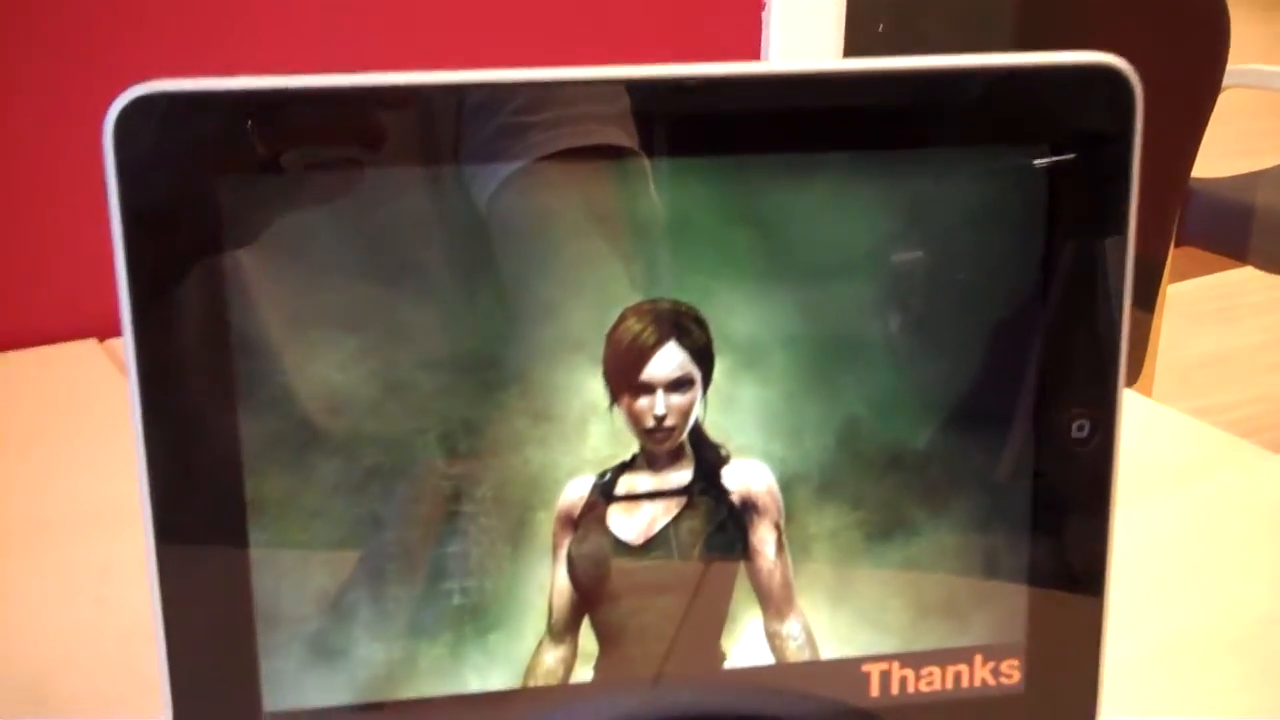